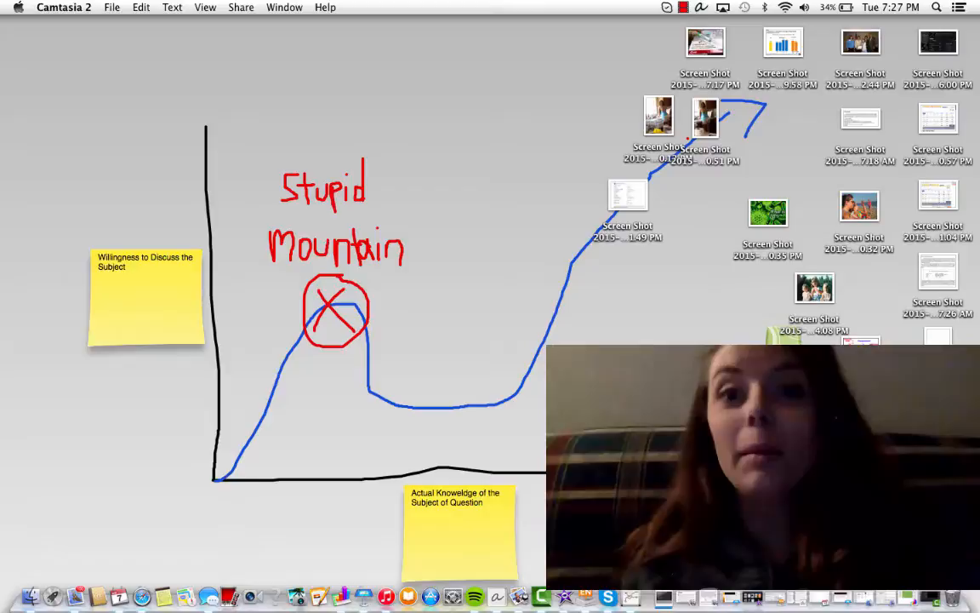
mouse_move(227, 236)
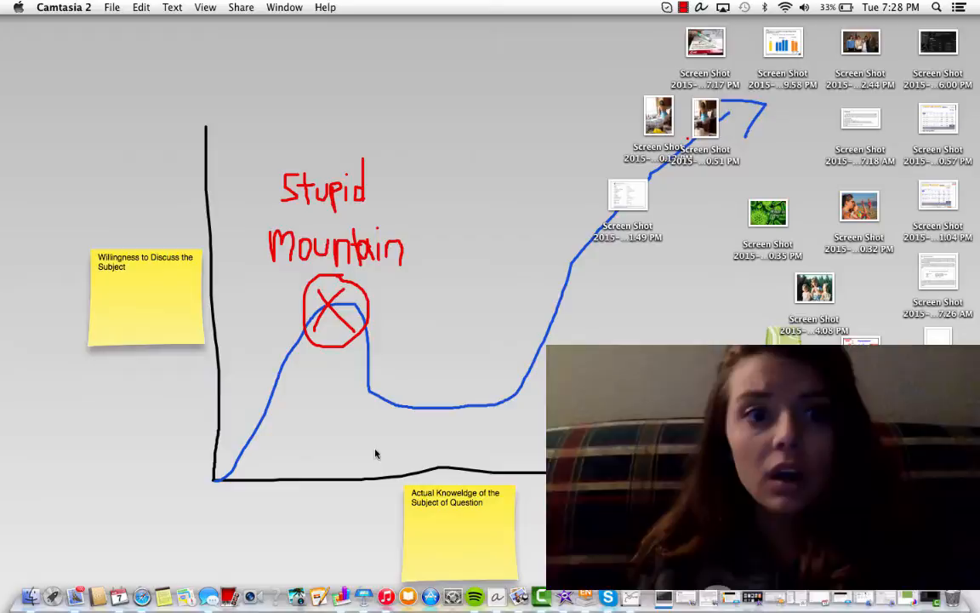
mouse_move(112, 309)
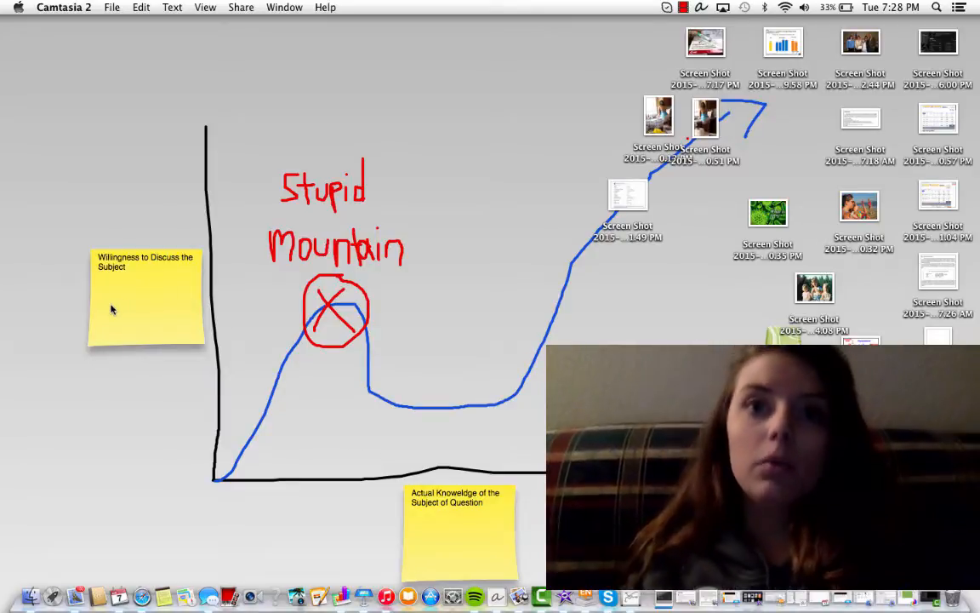
mouse_move(357, 543)
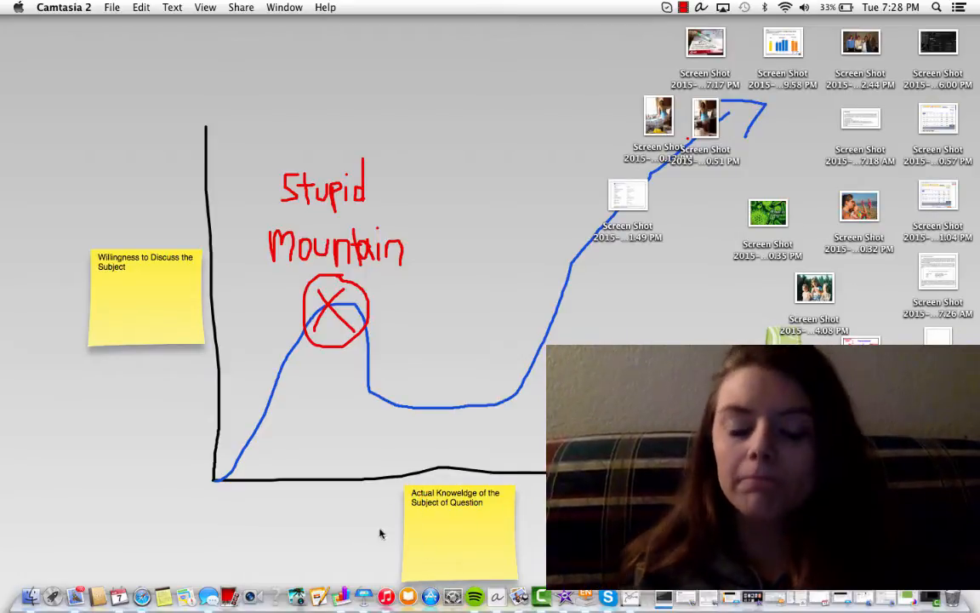
mouse_move(187, 278)
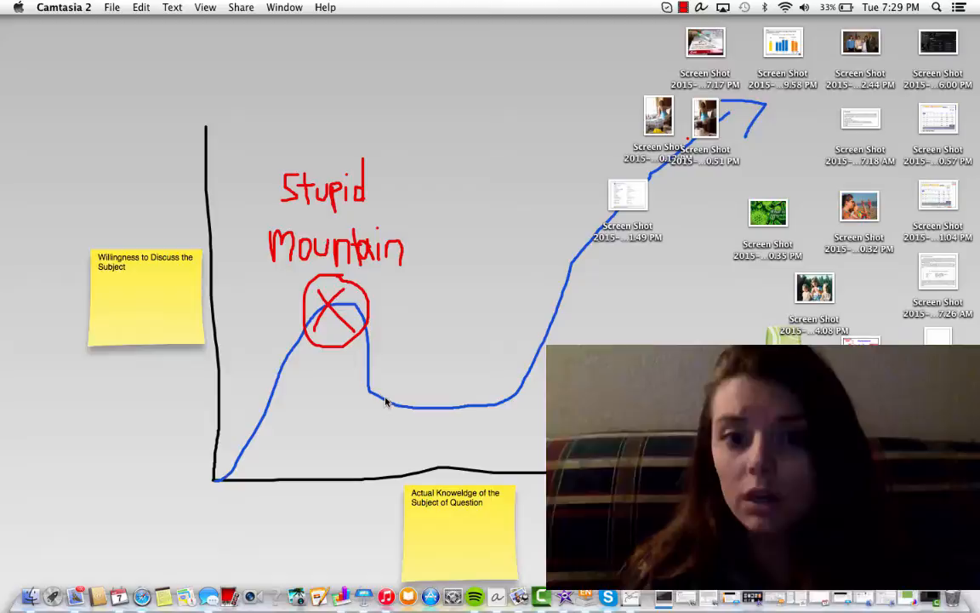
mouse_move(466, 406)
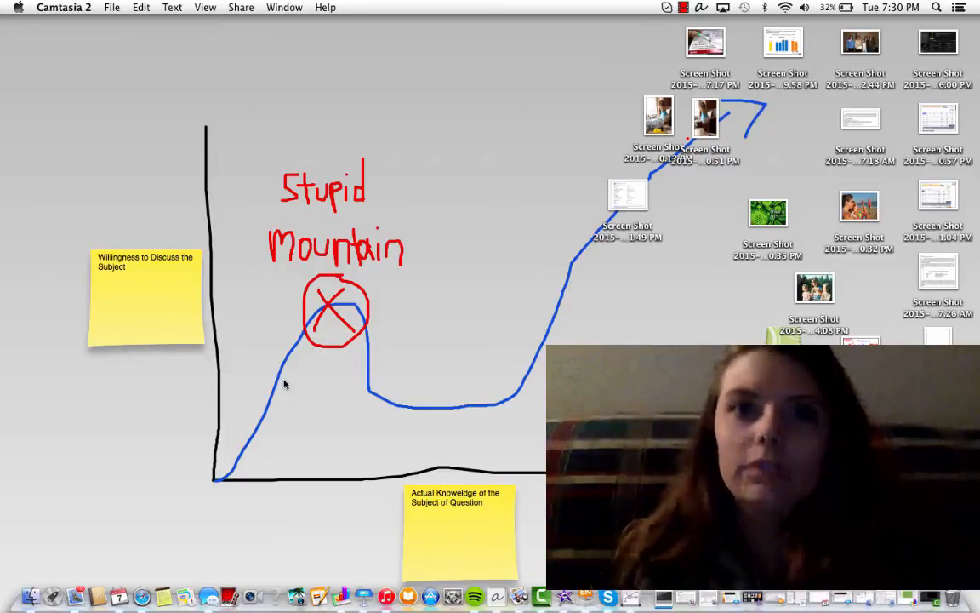
mouse_move(383, 359)
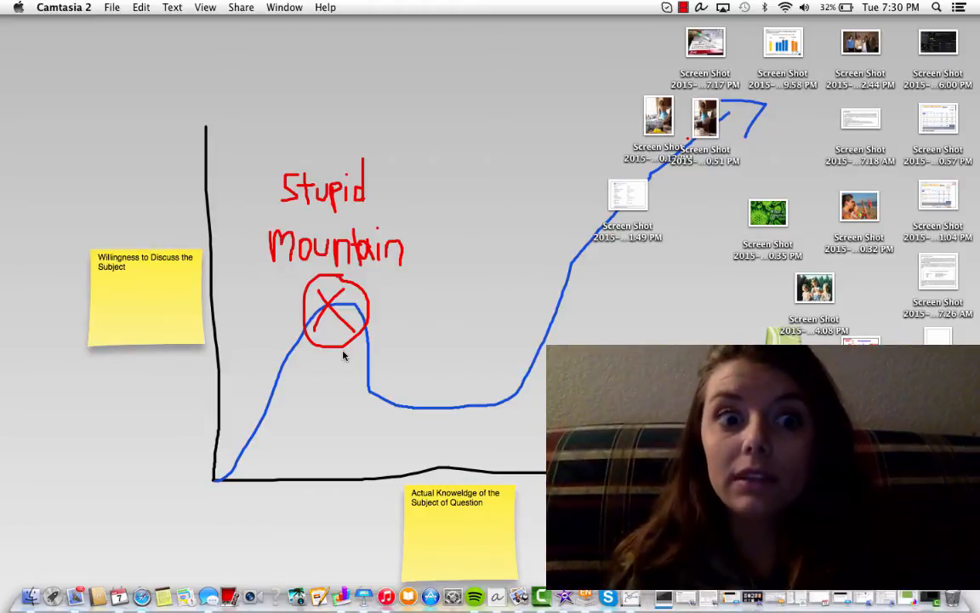
mouse_move(340, 281)
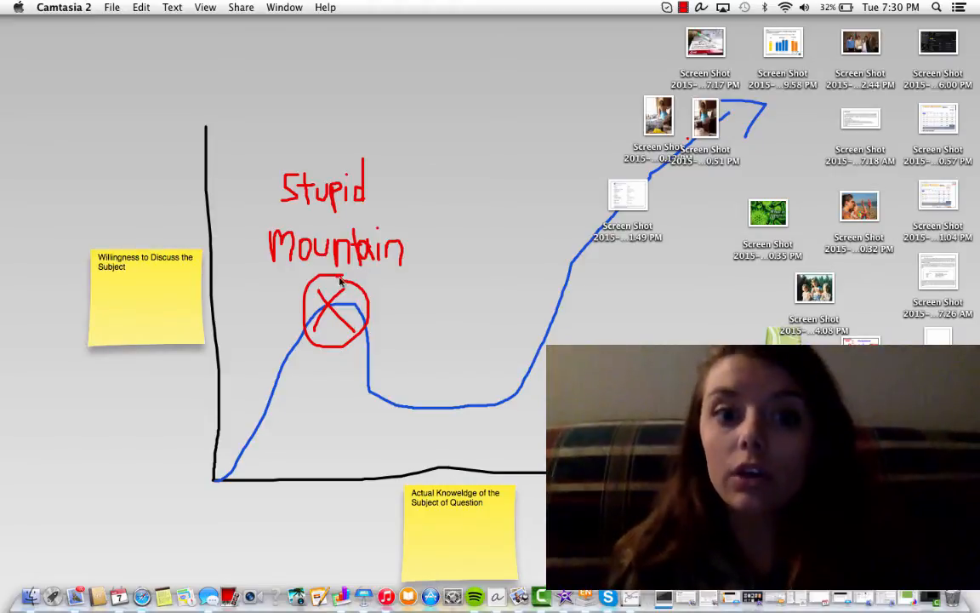
mouse_move(687, 179)
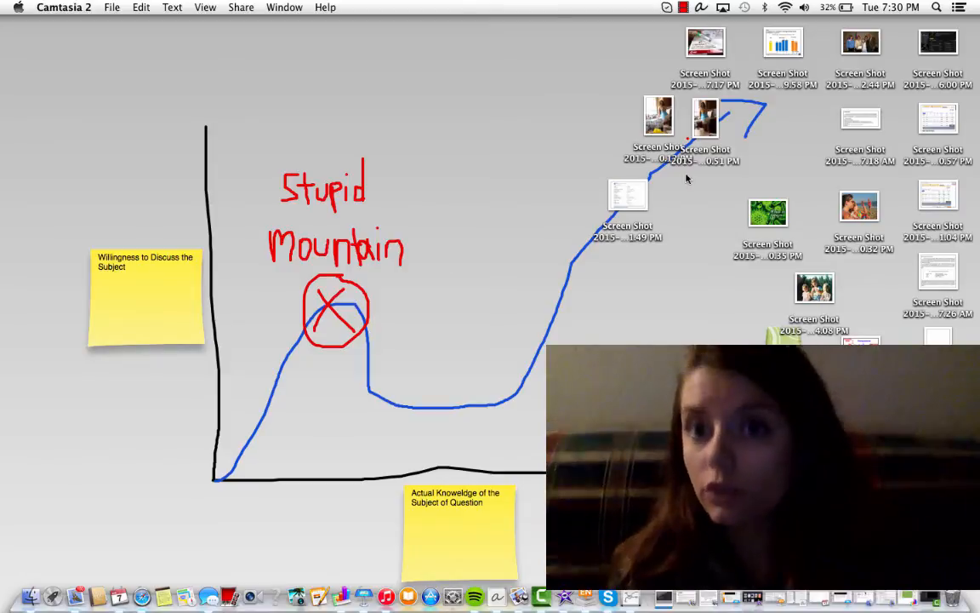
mouse_move(511, 181)
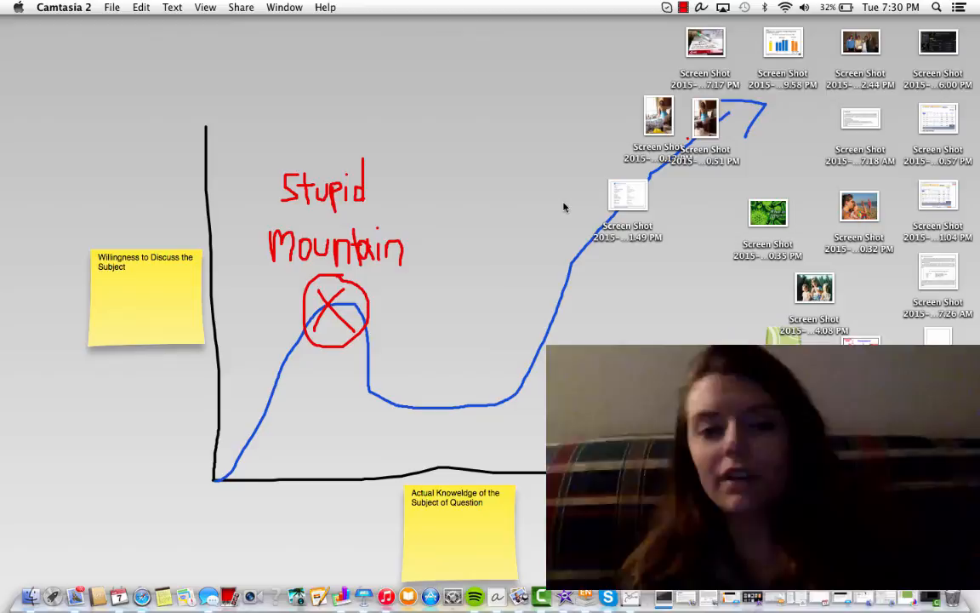
mouse_move(312, 312)
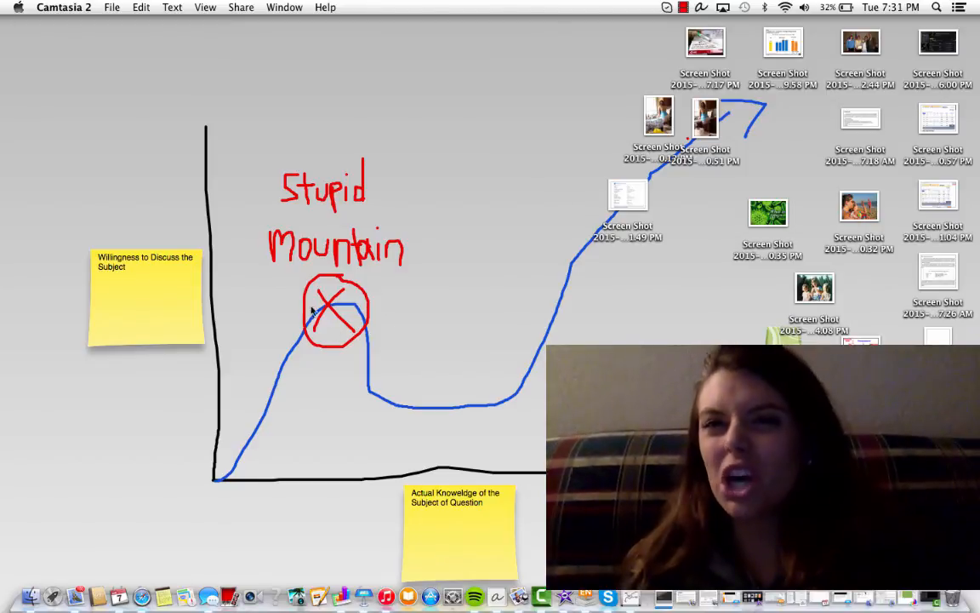